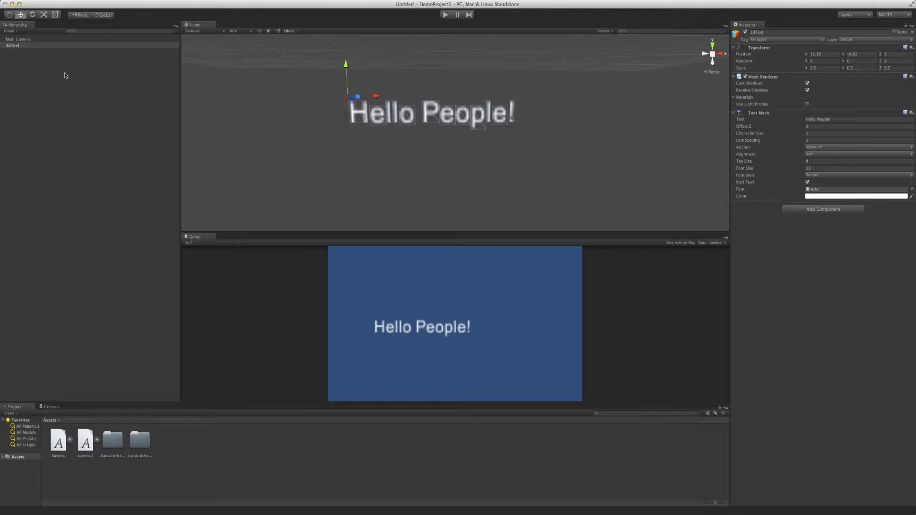
{"action": "mouse_move", "coordinate": [220, 183]}
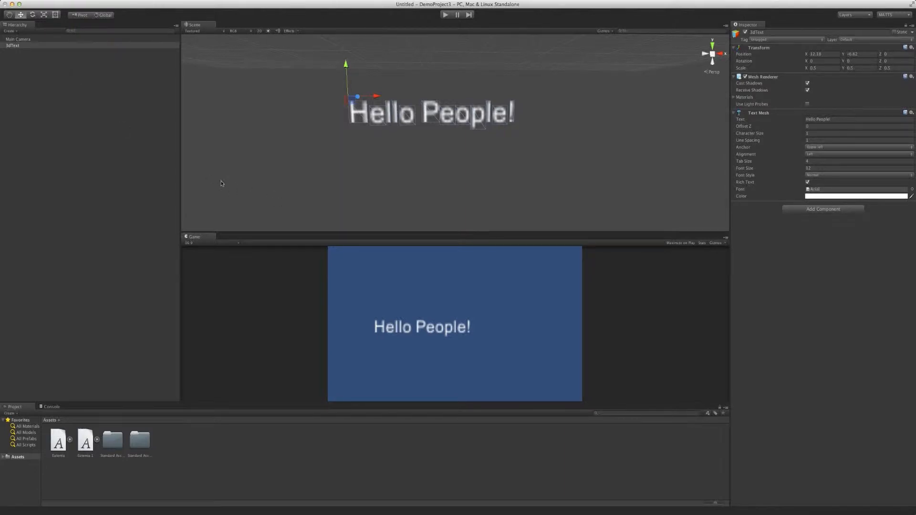
{"action": "mouse_move", "coordinate": [334, 165]}
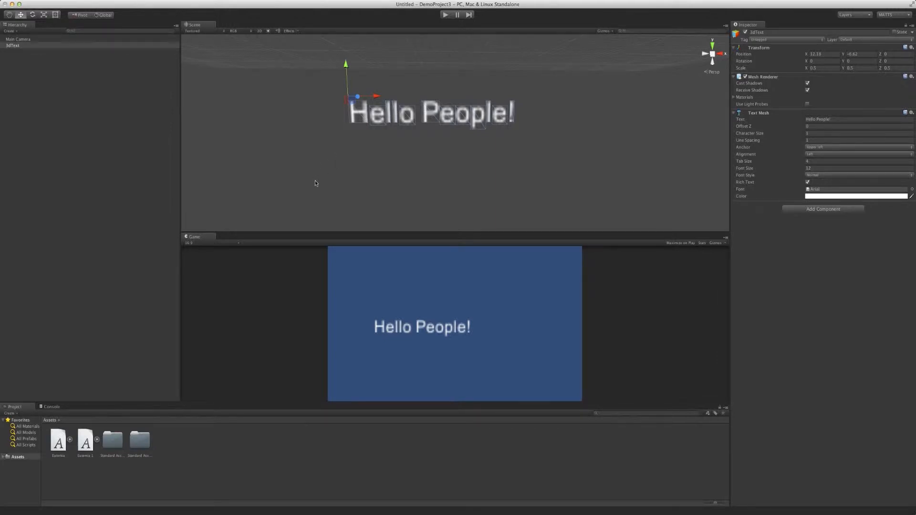
{"action": "mouse_move", "coordinate": [316, 173]}
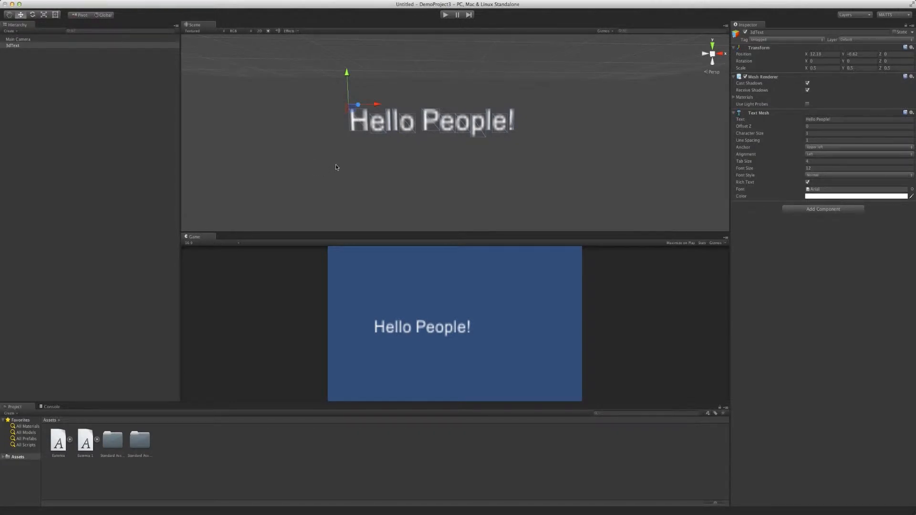
{"action": "mouse_move", "coordinate": [379, 132]}
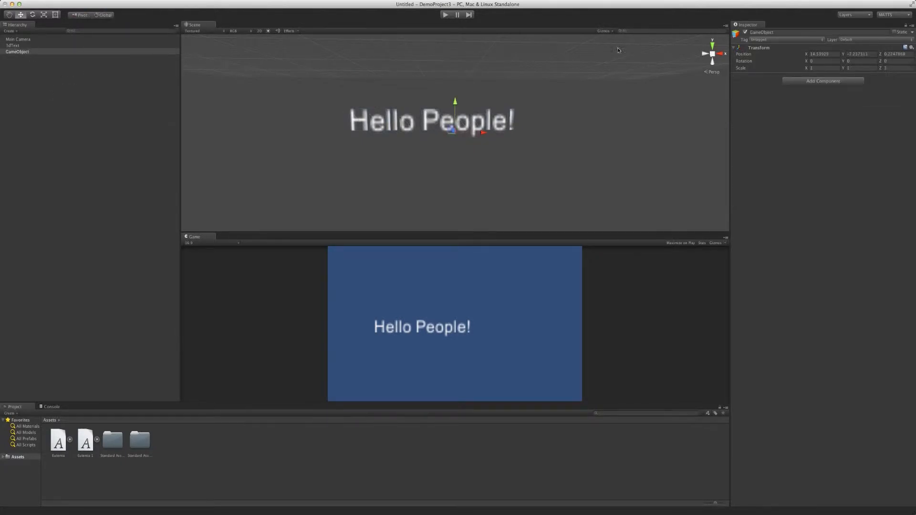
Step: Give the new GameObject a Text Mesh reading 'Hello', then delete it from the Hierarchy
{"action": "left_click", "coordinate": [823, 80]}
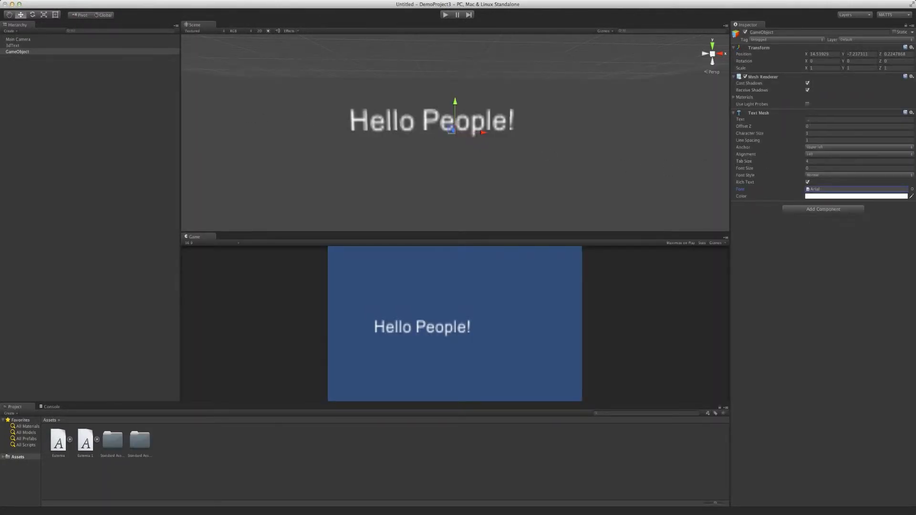
{"action": "left_click", "coordinate": [858, 119]}
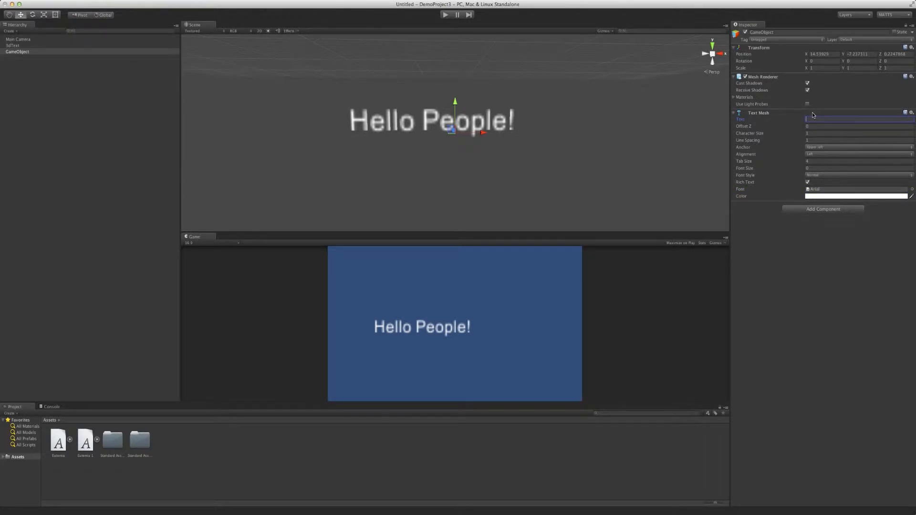
{"action": "type", "text": "Hello"}
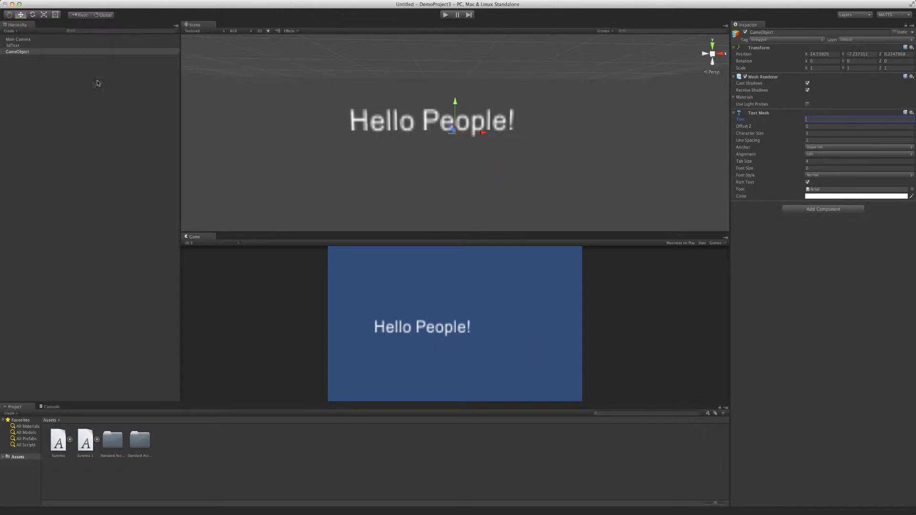
{"action": "right_click", "coordinate": [16, 51]}
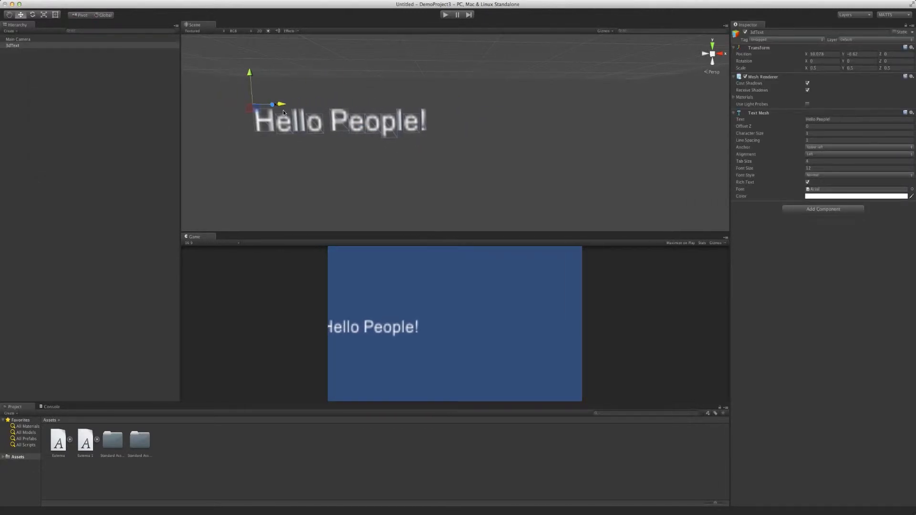
Step: Drag 3dText along X so 'Hello People!' fits fully in the game view
{"action": "left_click_drag", "start_coordinate": [282, 104], "coordinate": [319, 104]}
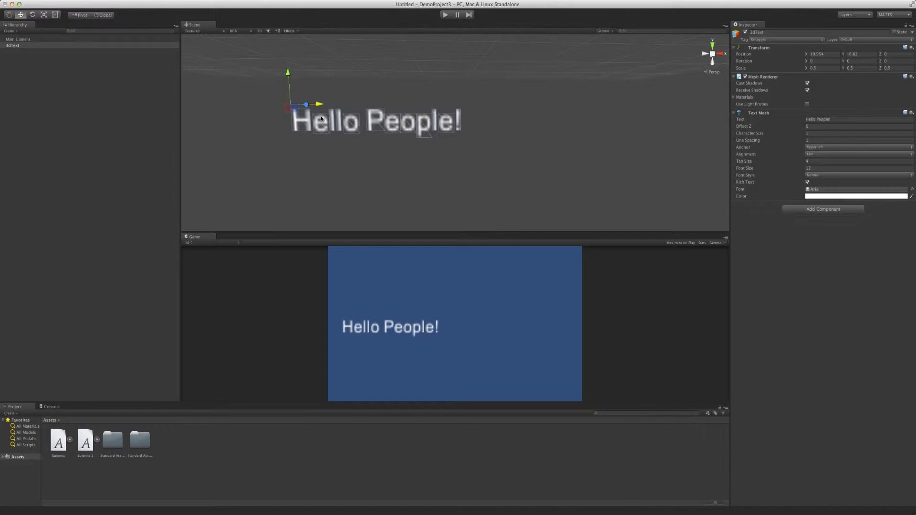
{"action": "mouse_move", "coordinate": [395, 148]}
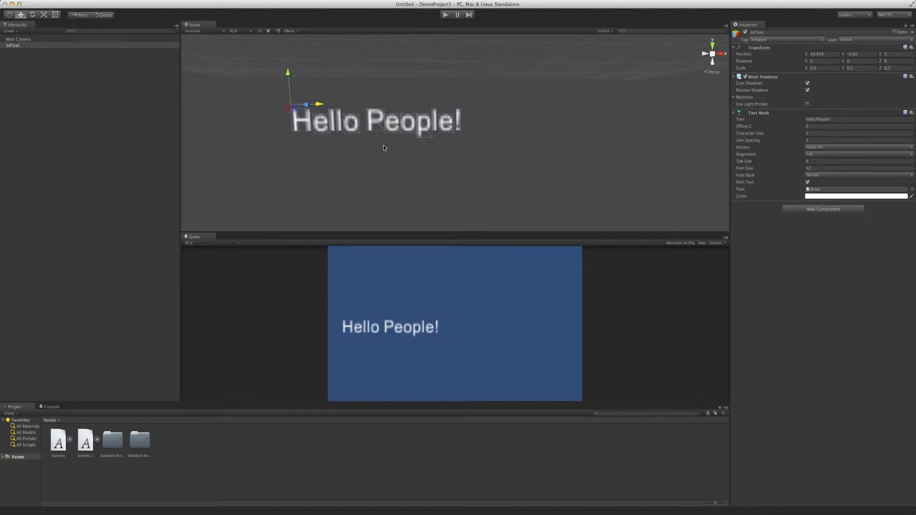
{"action": "mouse_move", "coordinate": [134, 379]}
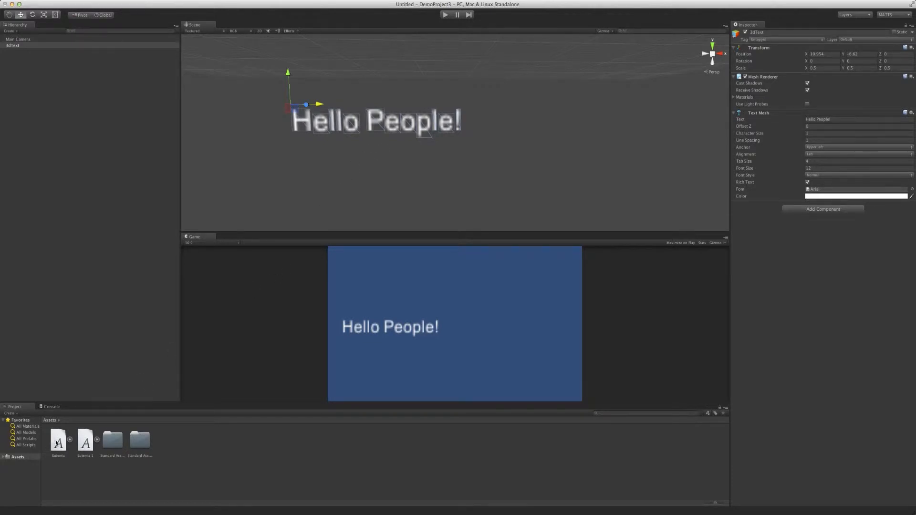
Step: Assign the imported cursive font to the 3dText Text Mesh Font field
{"action": "left_click", "coordinate": [58, 440]}
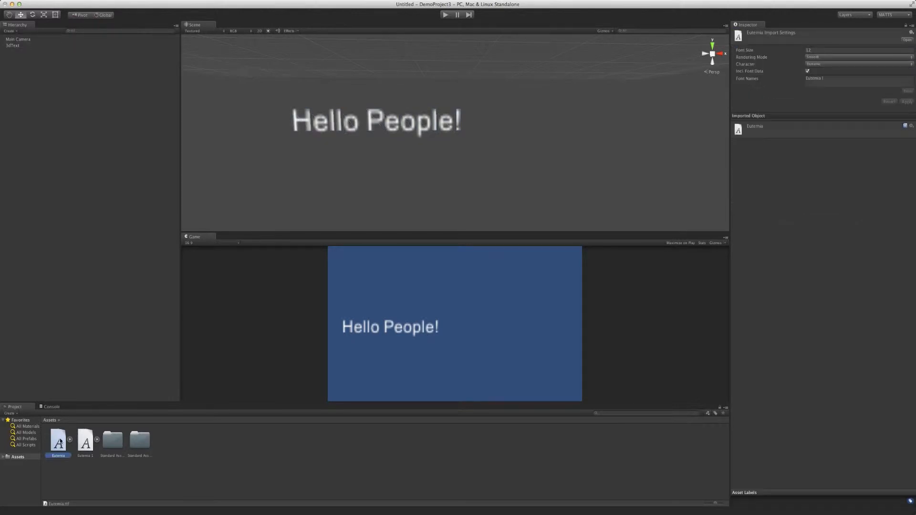
{"action": "mouse_move", "coordinate": [357, 123]}
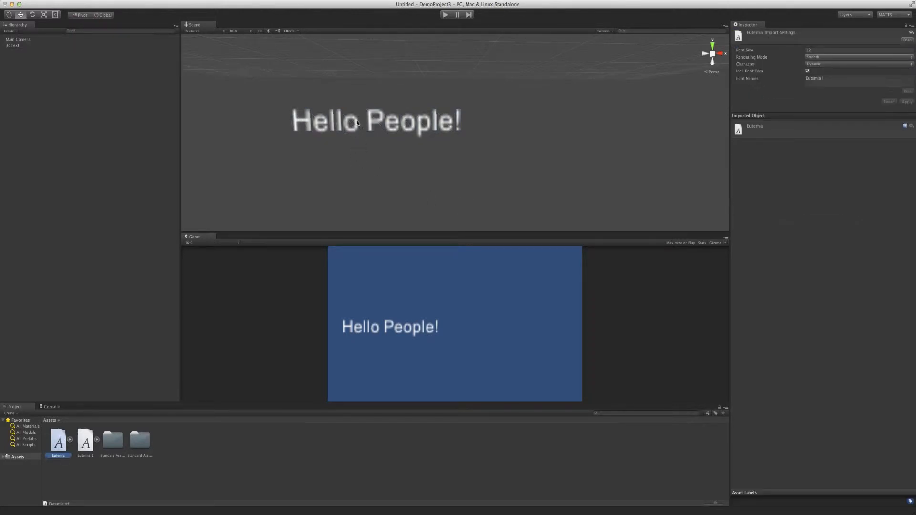
{"action": "left_click", "coordinate": [12, 45]}
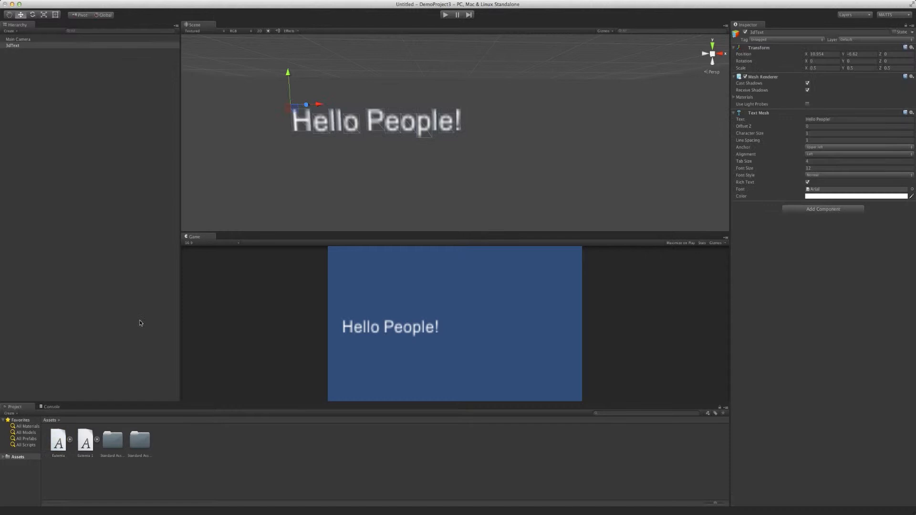
{"action": "left_click", "coordinate": [857, 189]}
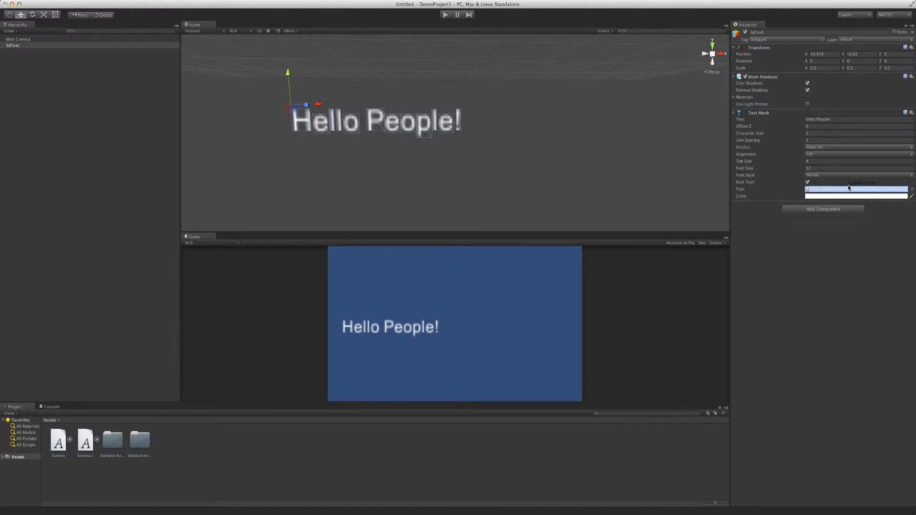
{"action": "left_click", "coordinate": [856, 189]}
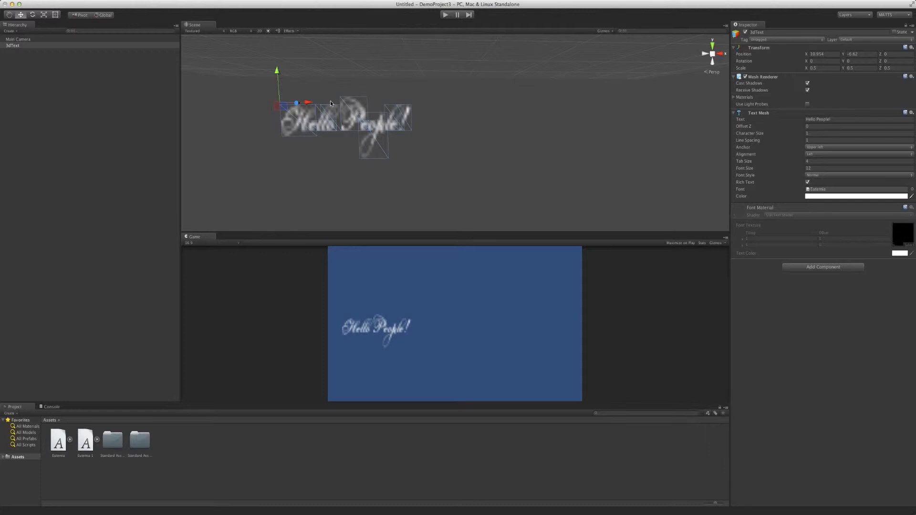
{"action": "mouse_move", "coordinate": [98, 409]}
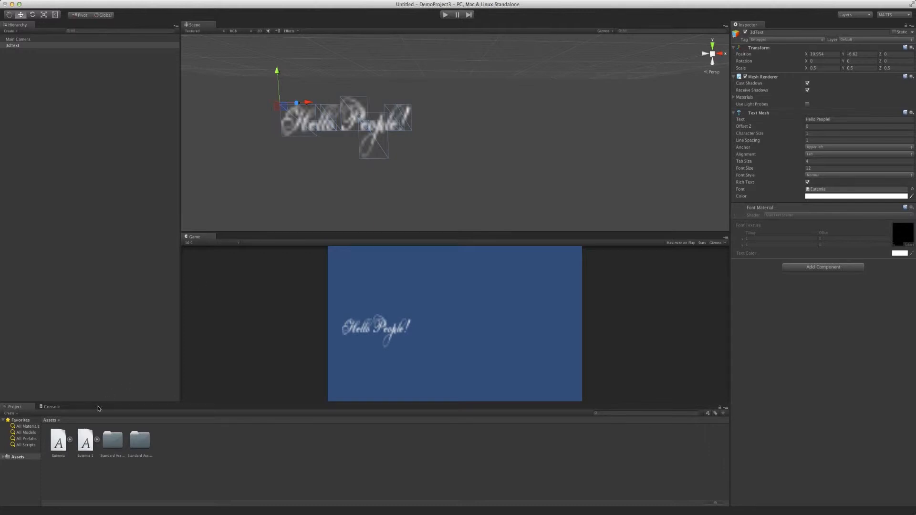
Step: Inspect the import settings of the Eutenia and Eutenia 1 font assets in turn
{"action": "left_click", "coordinate": [59, 442]}
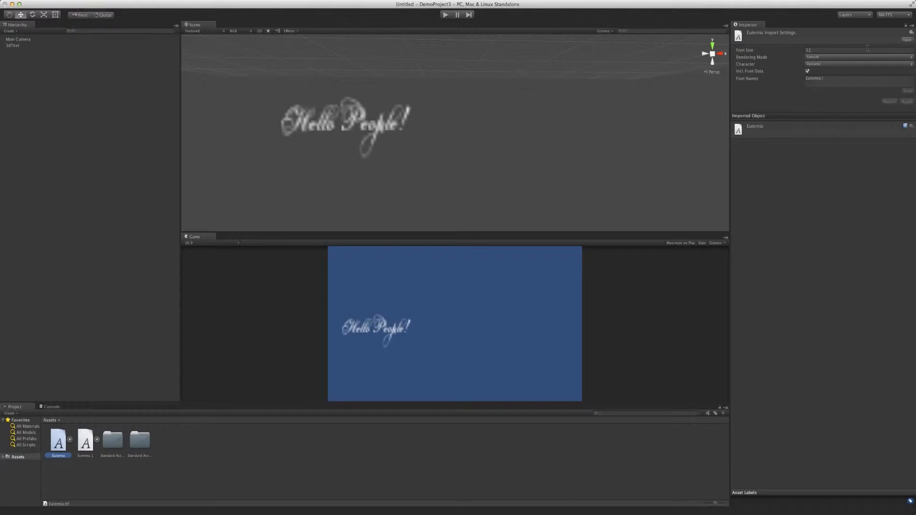
{"action": "mouse_move", "coordinate": [205, 371]}
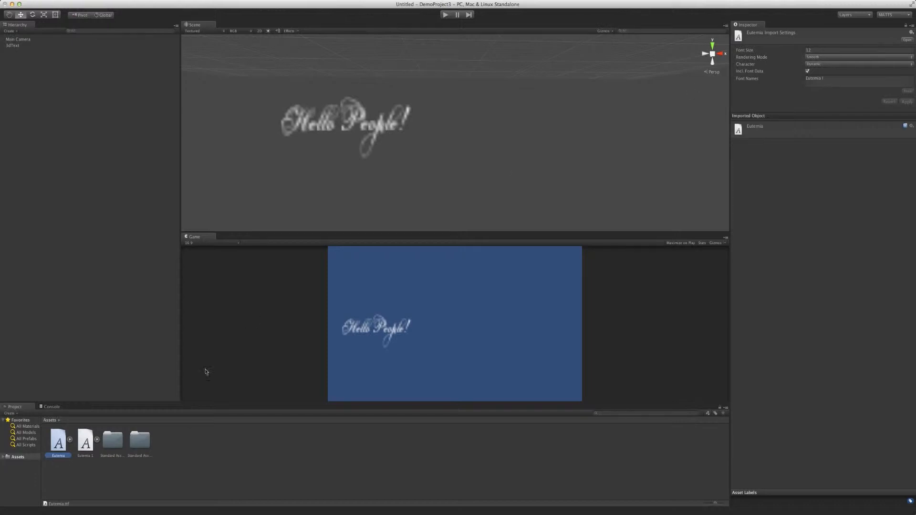
{"action": "left_click", "coordinate": [85, 441]}
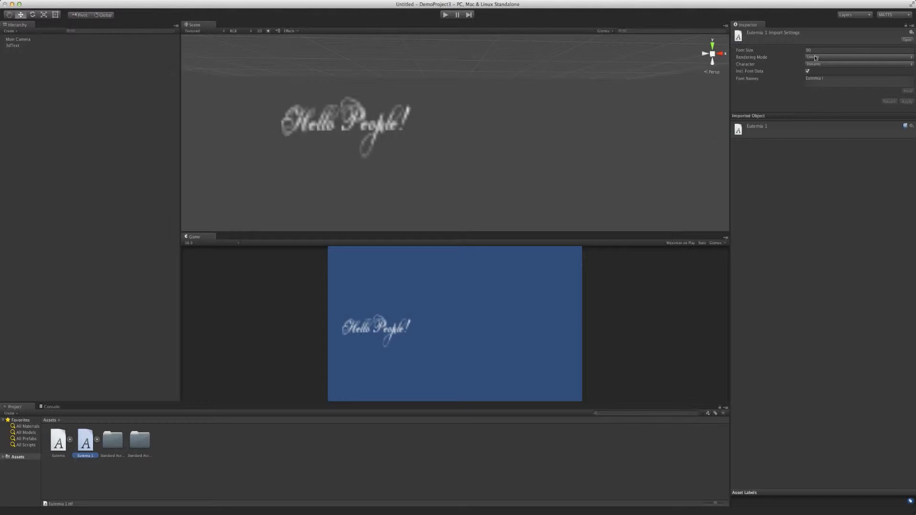
{"action": "left_click", "coordinate": [58, 442]}
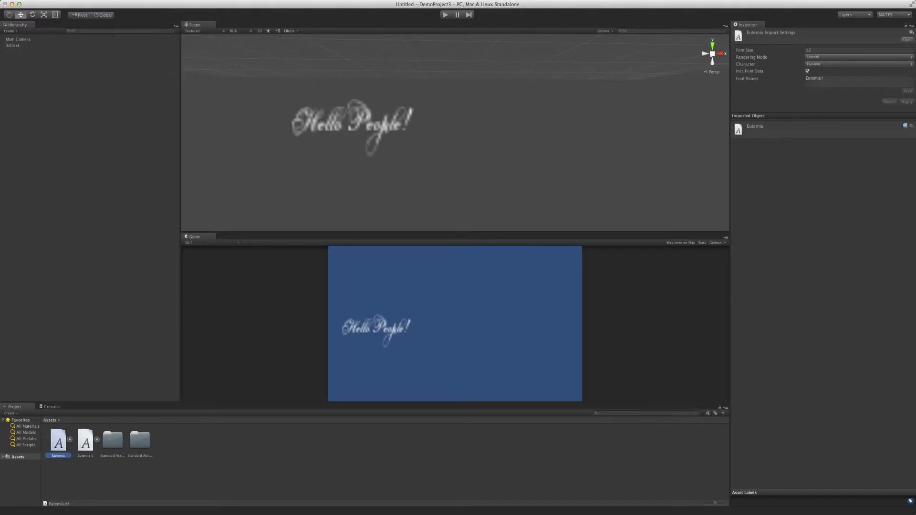
{"action": "left_click", "coordinate": [85, 441]}
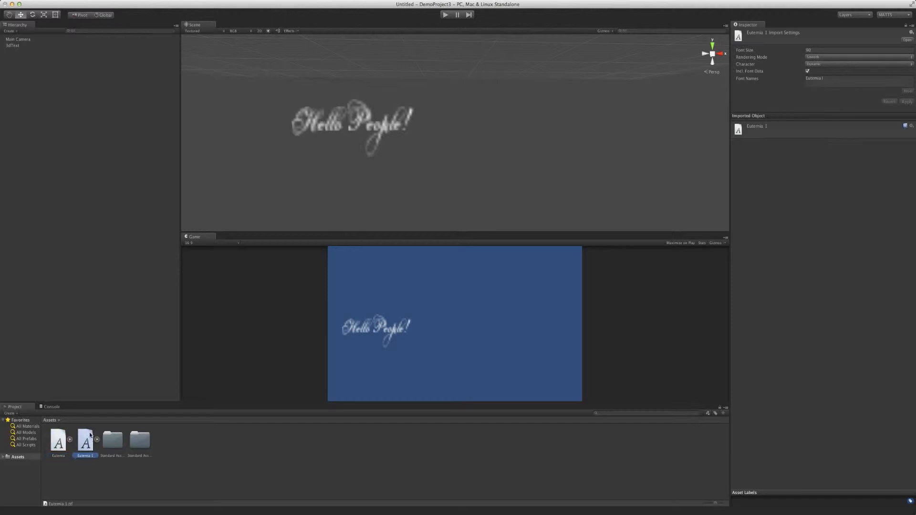
{"action": "mouse_move", "coordinate": [346, 206]}
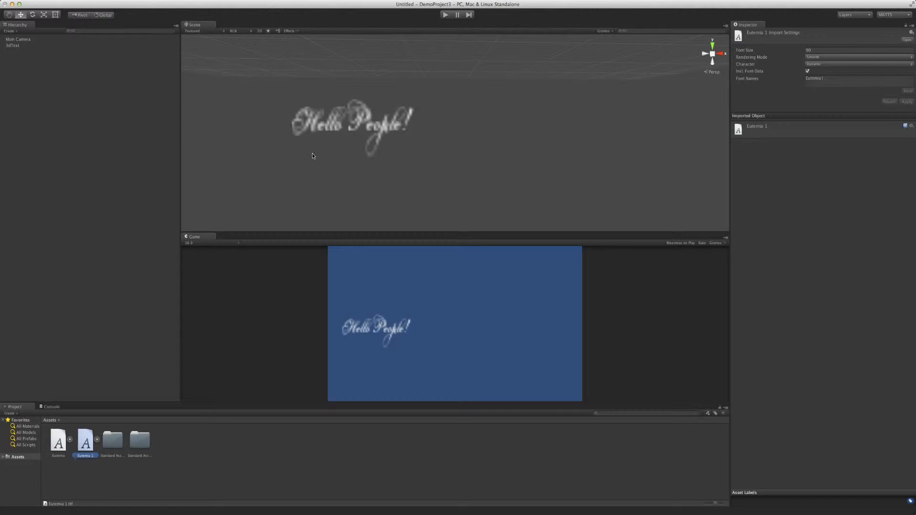
{"action": "mouse_move", "coordinate": [139, 6]}
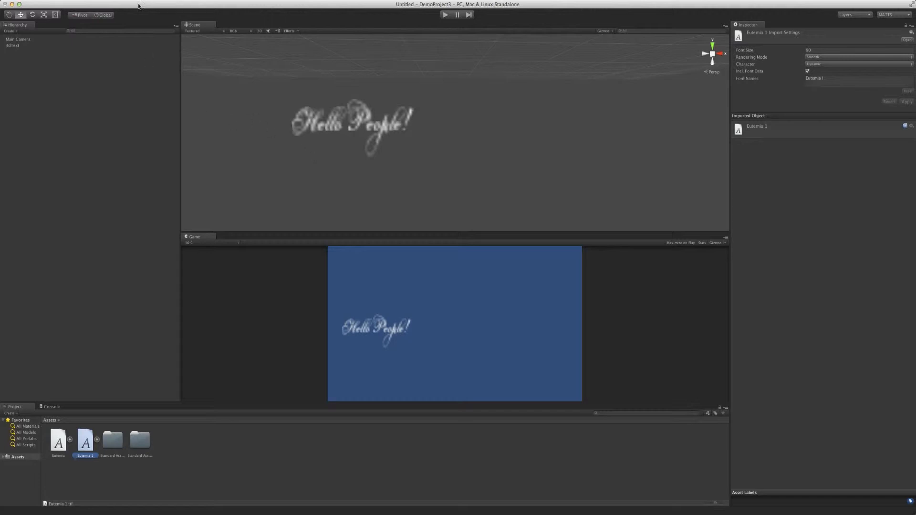
{"action": "mouse_move", "coordinate": [140, 12]}
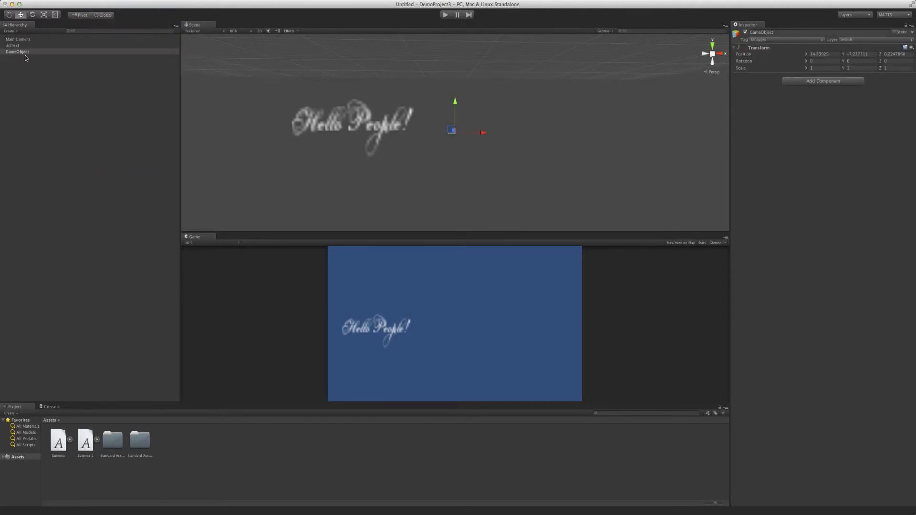
Step: Add a Text Mesh component to the new 3dText2 object
{"action": "left_click", "coordinate": [17, 52]}
{"action": "type", "text": "text"}
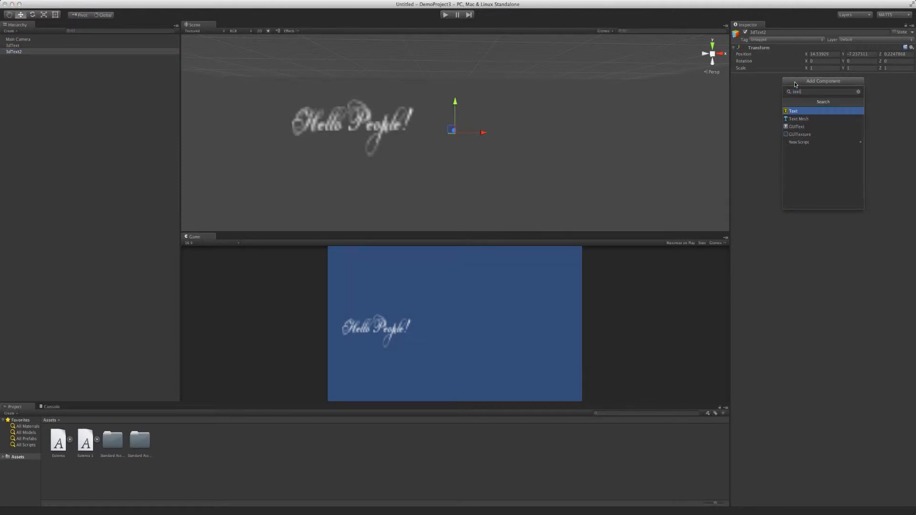
{"action": "left_click", "coordinate": [793, 111]}
{"action": "type", "text": "Hello People"}
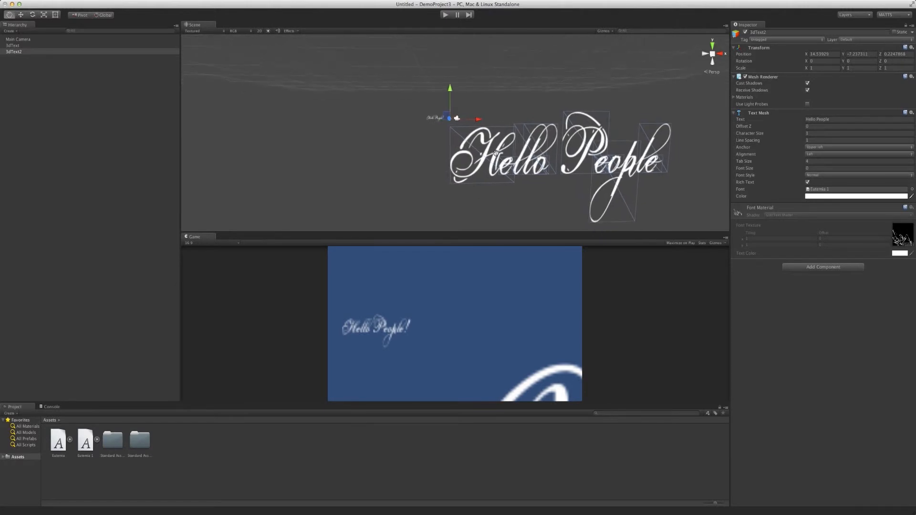
Step: Set 3dText2's font size to 50 and reduce its Transform scale to 0.3
{"action": "left_click", "coordinate": [857, 168]}
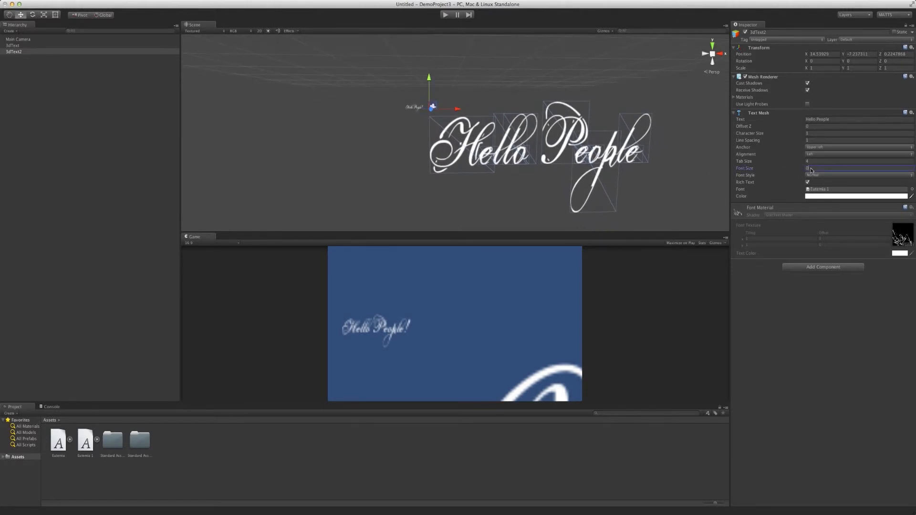
{"action": "type", "text": "50"}
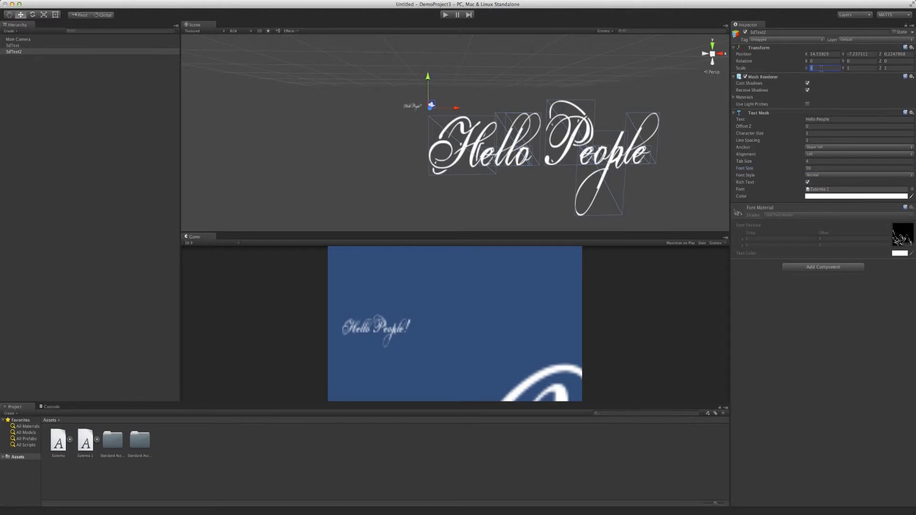
{"action": "type", "text": "0.5"}
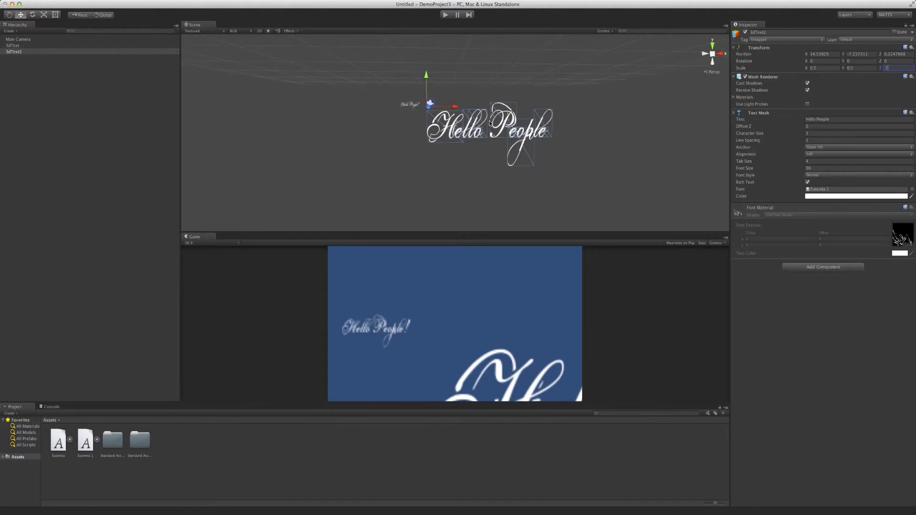
{"action": "type", "text": "0"}
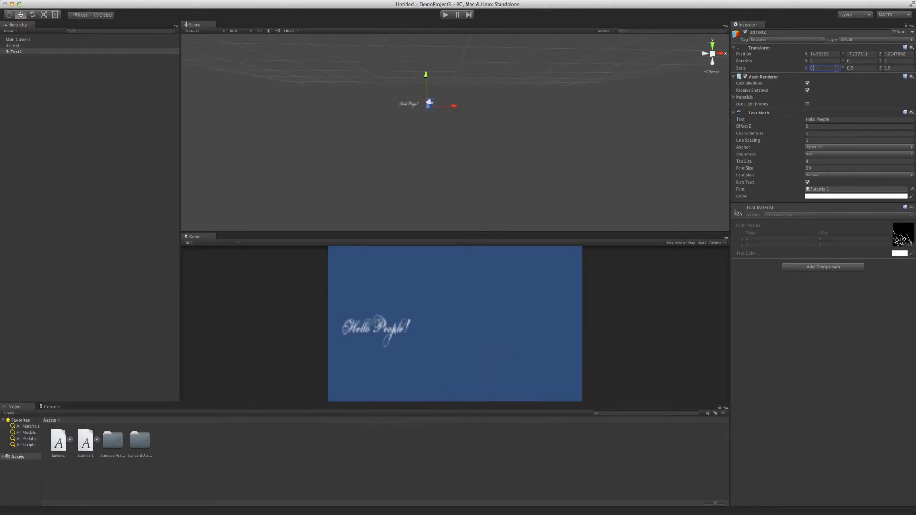
{"action": "type", "text": "0.3"}
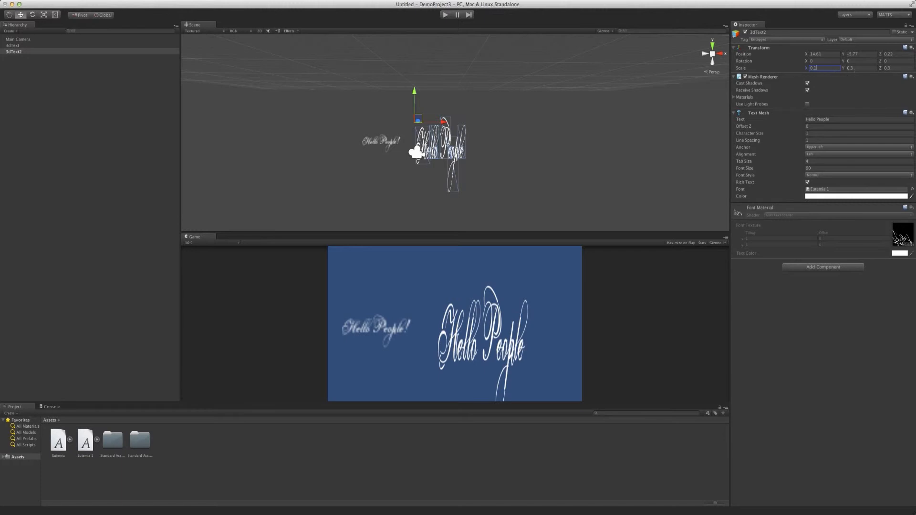
{"action": "type", "text": "0.3"}
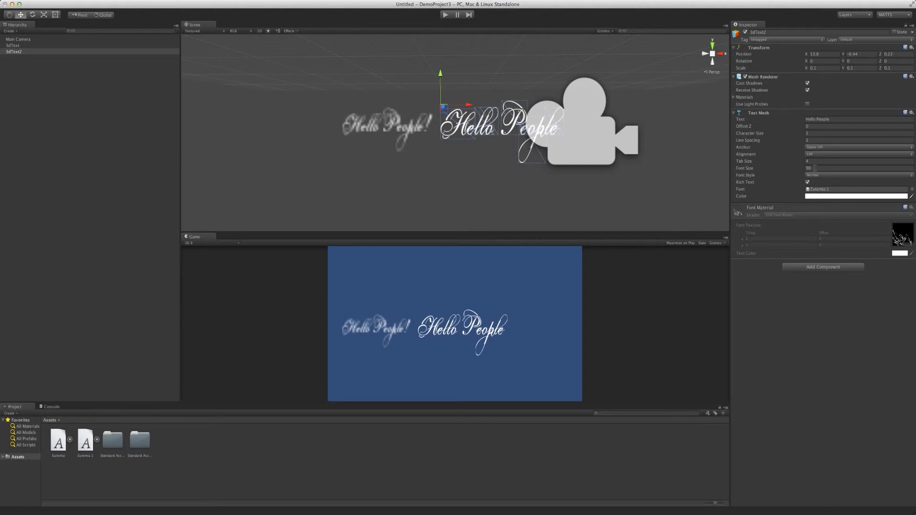
Step: After checking the Eutenia 1 asset, raise 3dText2's font size to 160
{"action": "left_click", "coordinate": [85, 441]}
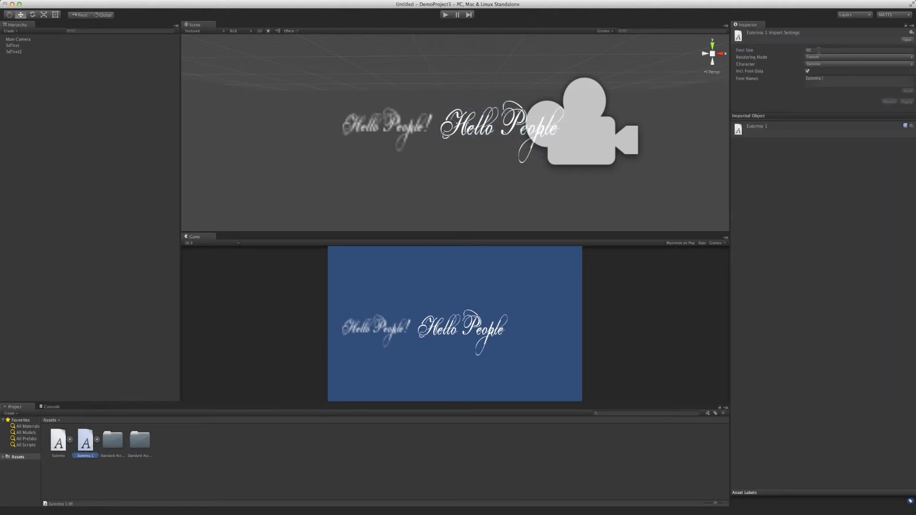
{"action": "left_click", "coordinate": [857, 50]}
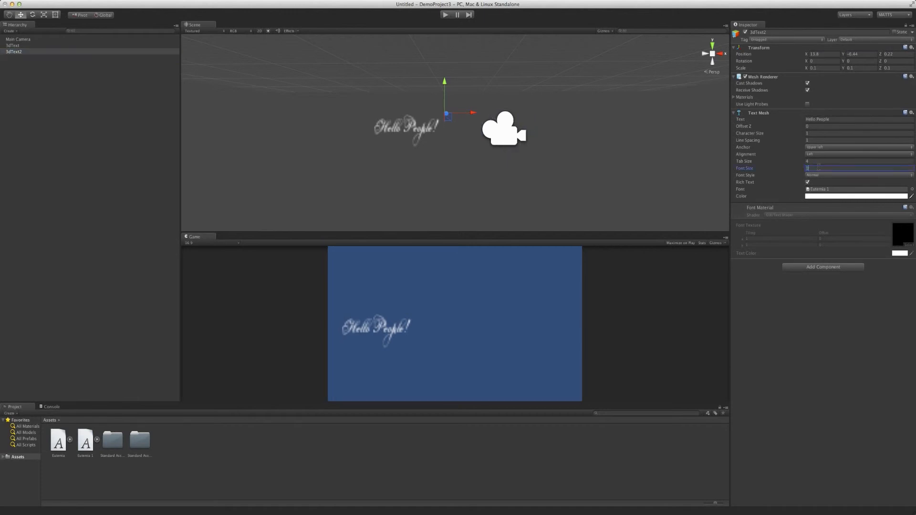
{"action": "type", "text": "160"}
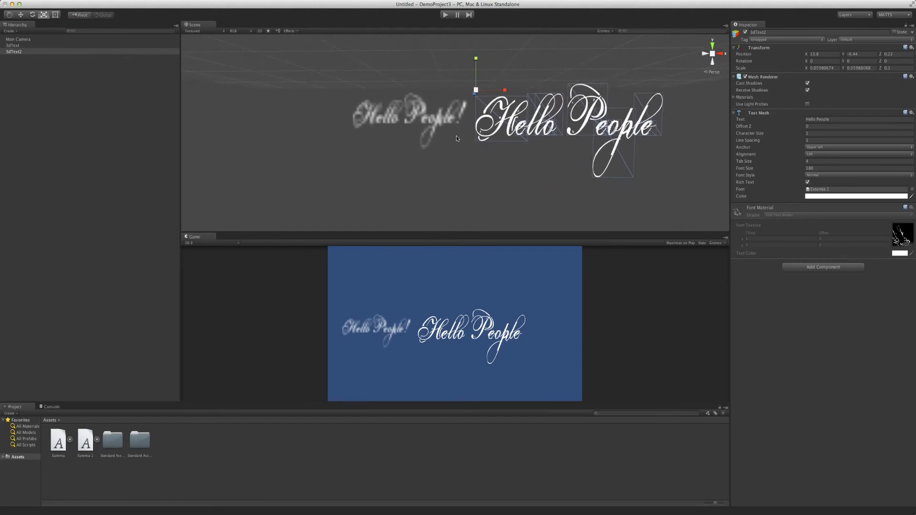
Step: Set the 3dText2 Text Mesh colour to a dark red from the Color picker
{"action": "left_click", "coordinate": [859, 196]}
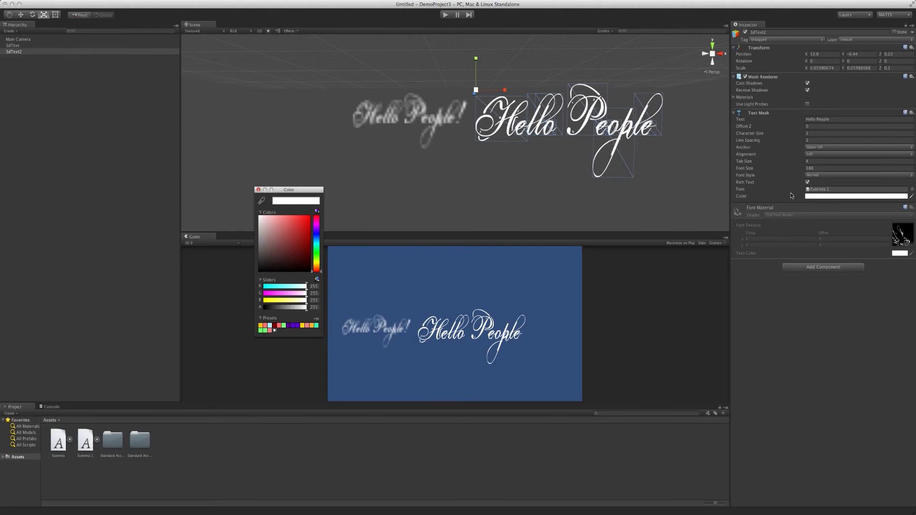
{"action": "left_click", "coordinate": [308, 257]}
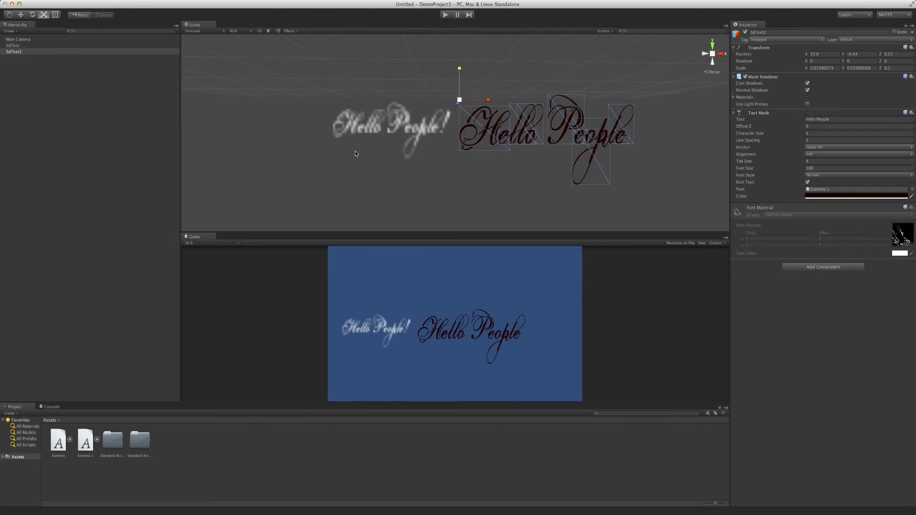
{"action": "mouse_move", "coordinate": [178, 310]}
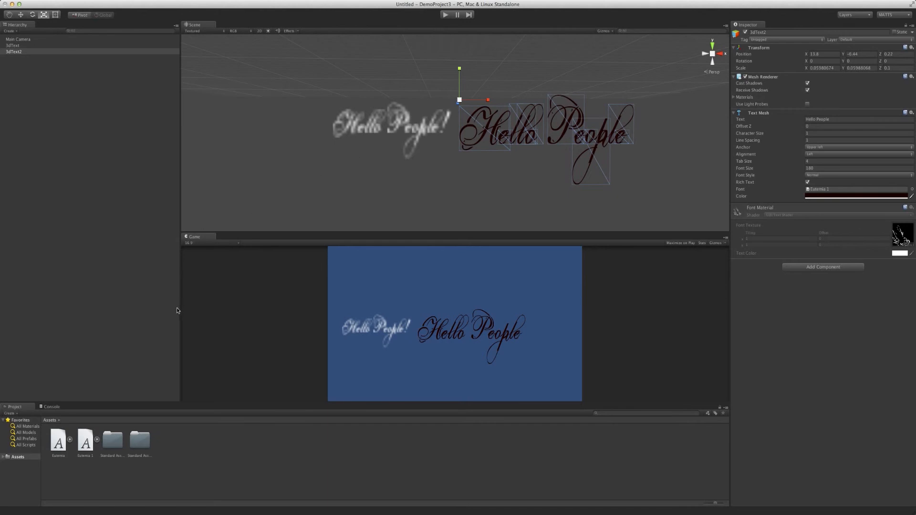
Step: View Eutenia 1's import settings, then the original Eutenia font's settings
{"action": "left_click", "coordinate": [85, 440]}
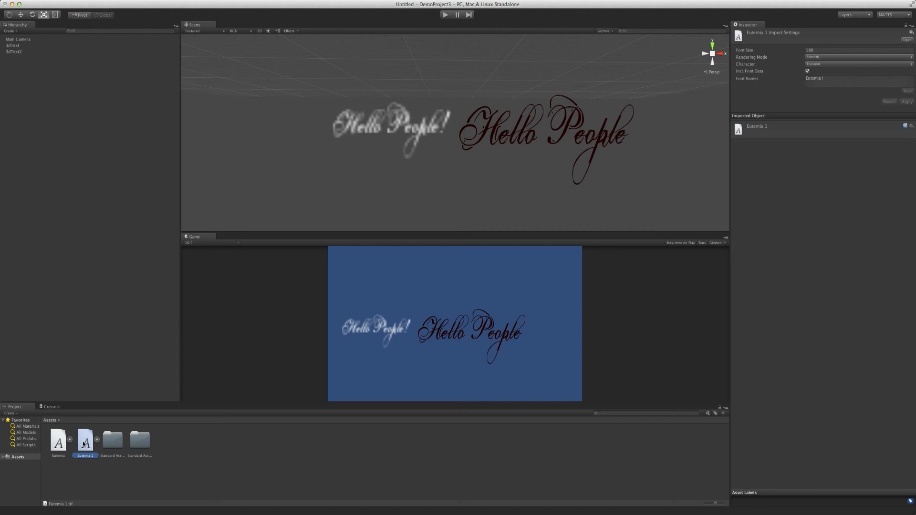
{"action": "left_click", "coordinate": [58, 441]}
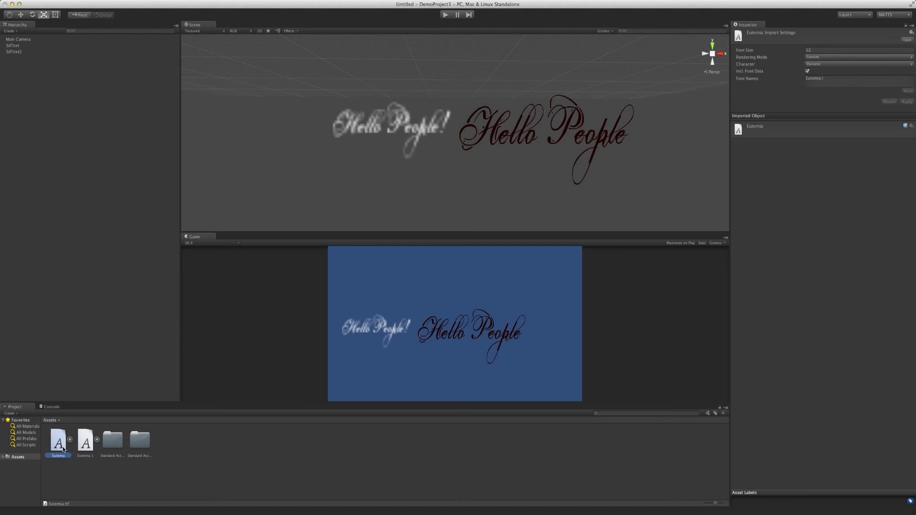